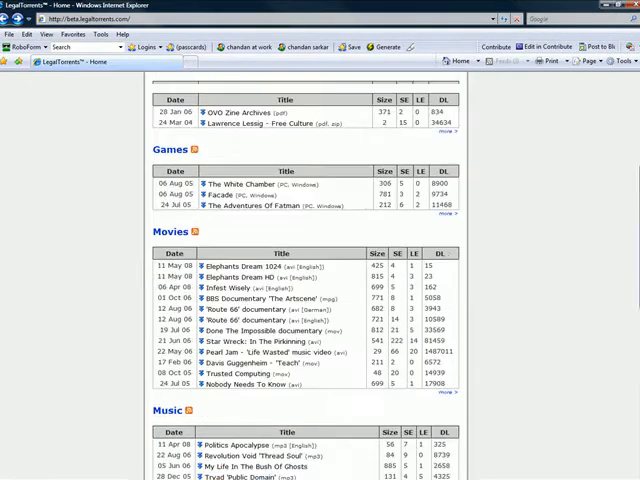
- Scroll the LegalTorrents Movies list and request the Nobody Needs To Know torrent download
scroll(up, 3)
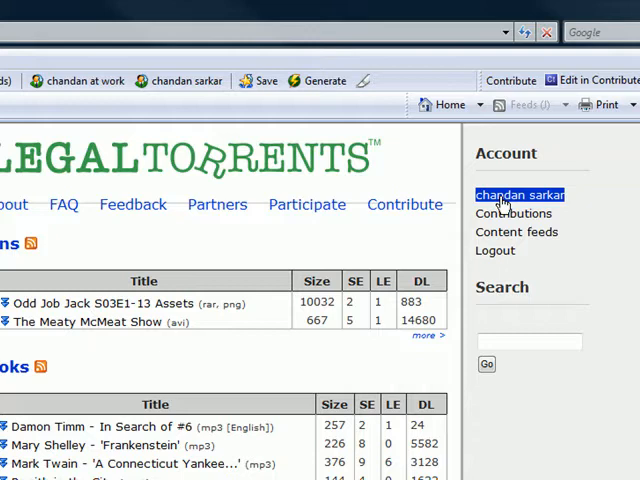
mouse_move(615, 250)
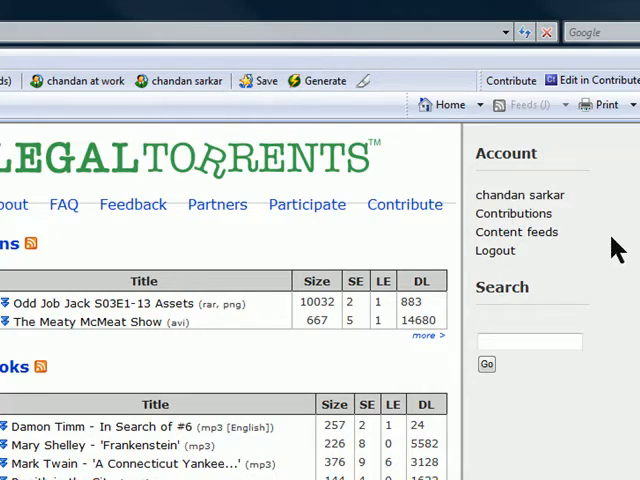
mouse_move(367, 248)
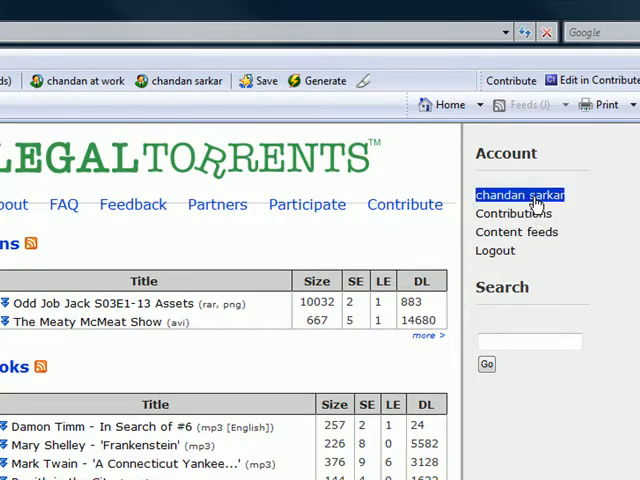
mouse_move(387, 240)
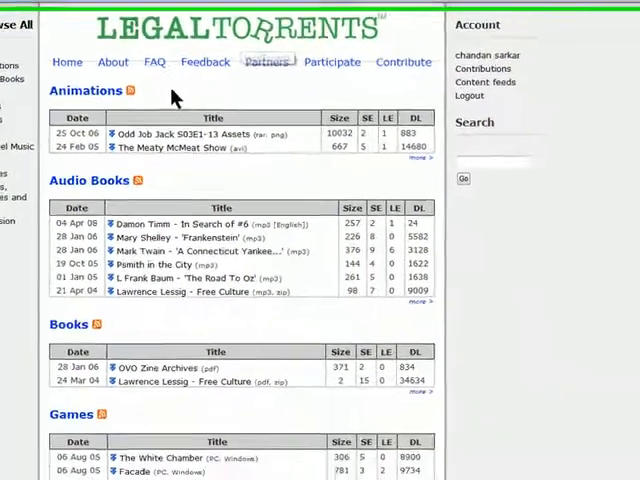
scroll(down, 3)
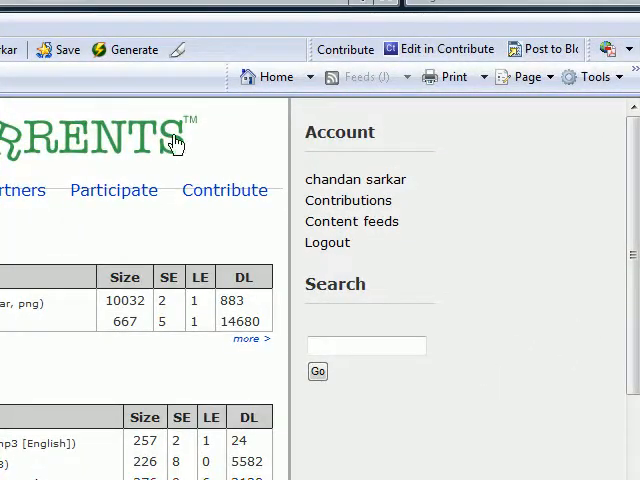
scroll(down, 3)
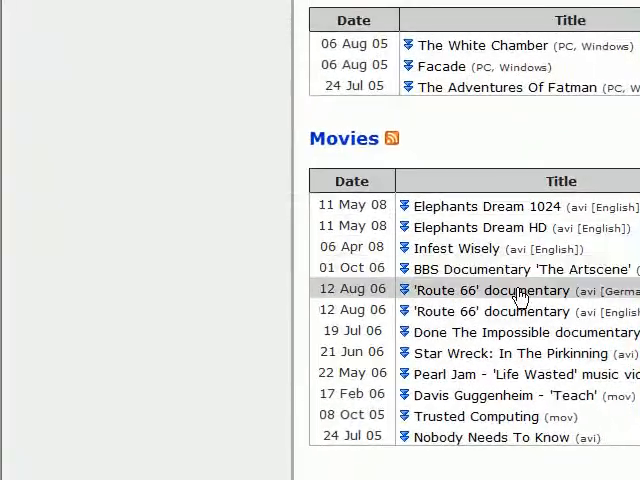
double_click(490, 290)
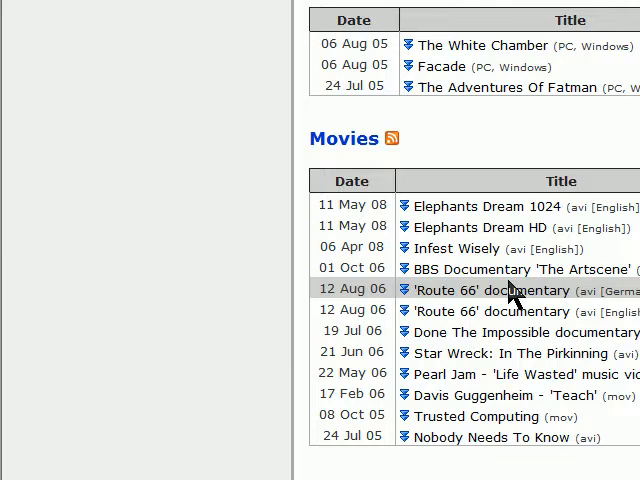
mouse_move(503, 267)
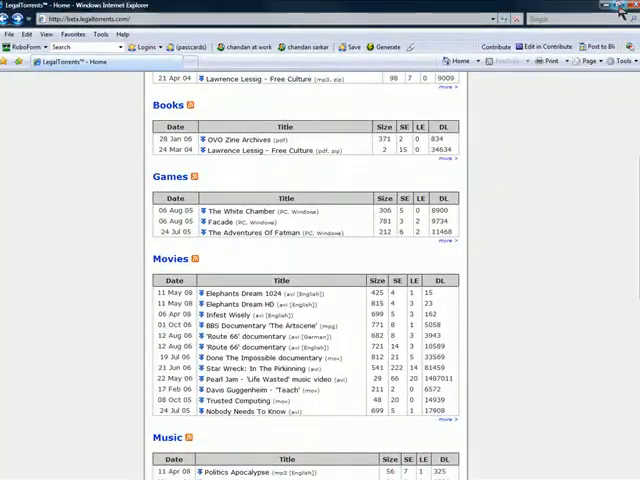
click(608, 8)
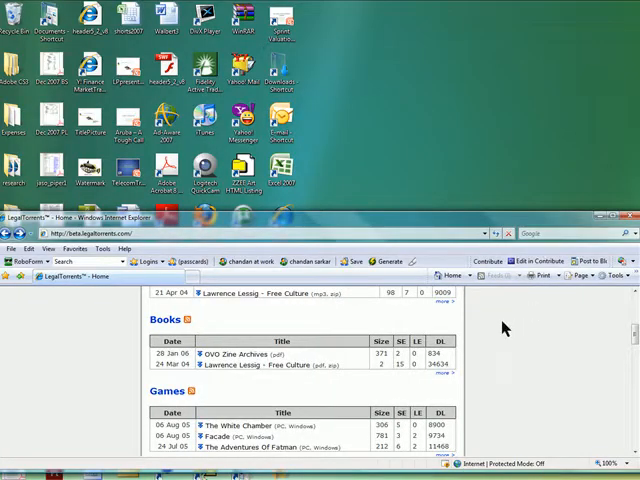
scroll(down, 3)
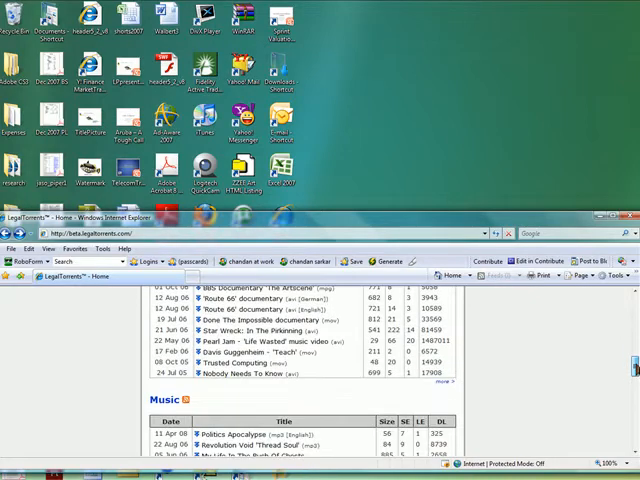
scroll(up, 3)
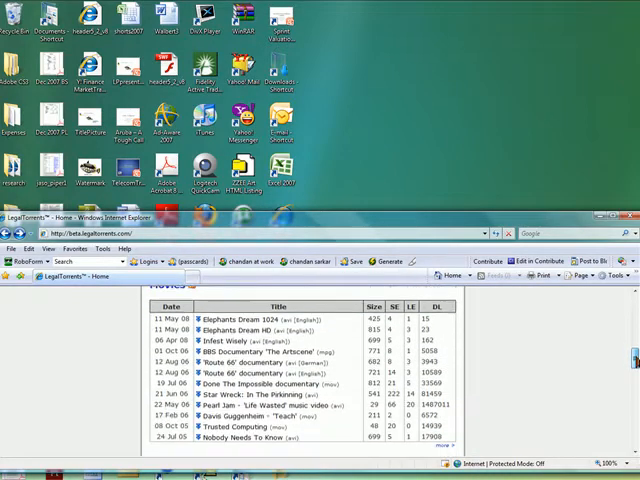
click(245, 414)
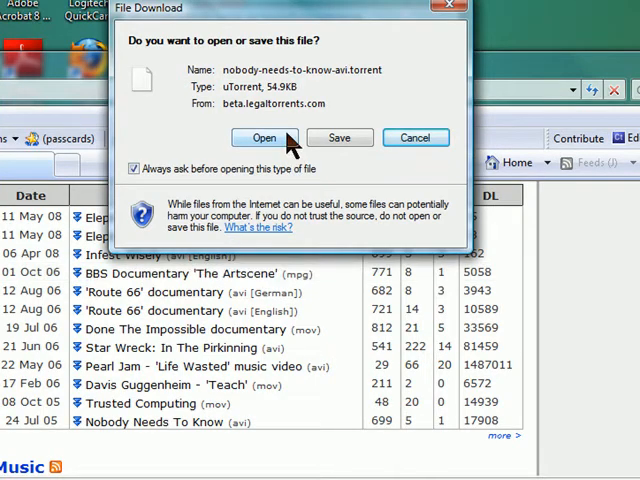
- Open the torrent in µTorrent and confirm adding nobody-needs-to-know-avi (699 MB) to start downloading
click(264, 137)
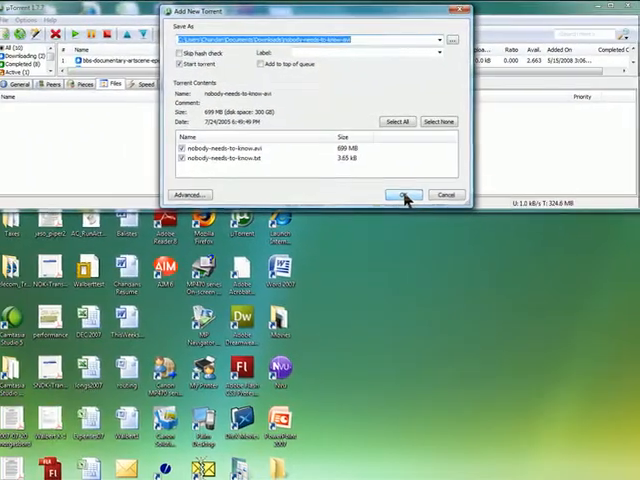
click(402, 194)
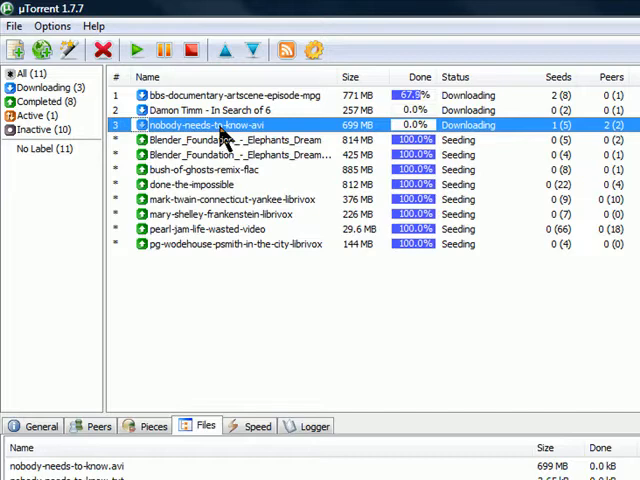
mouse_move(535, 155)
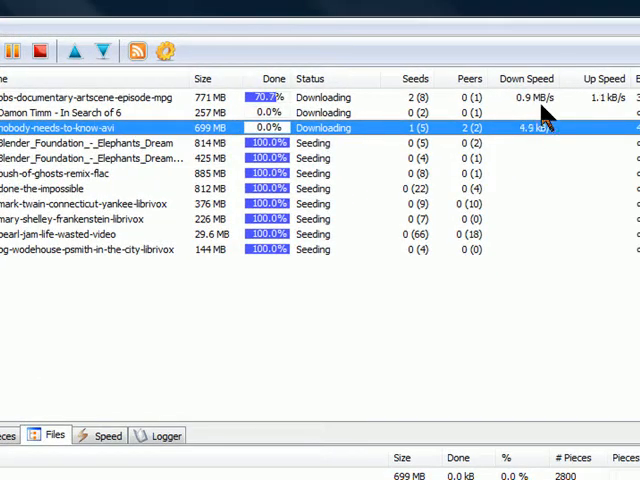
mouse_move(347, 272)
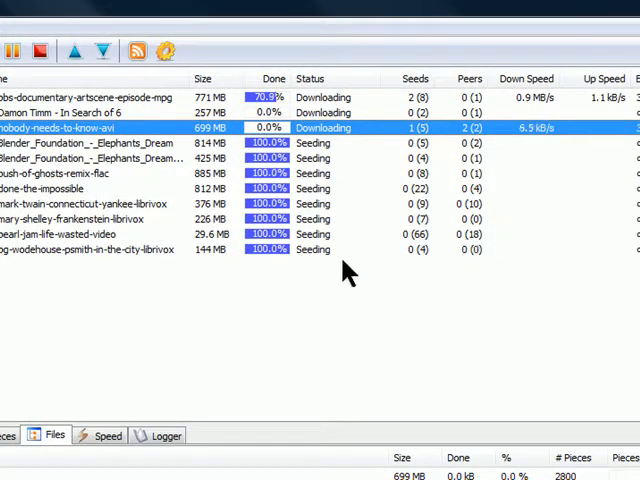
mouse_move(275, 175)
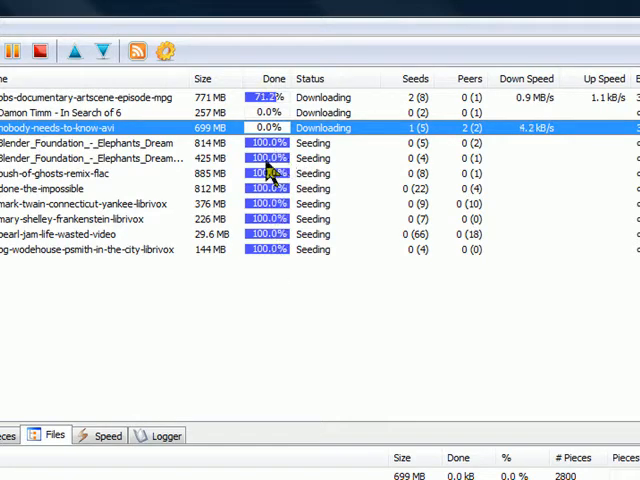
mouse_move(615, 190)
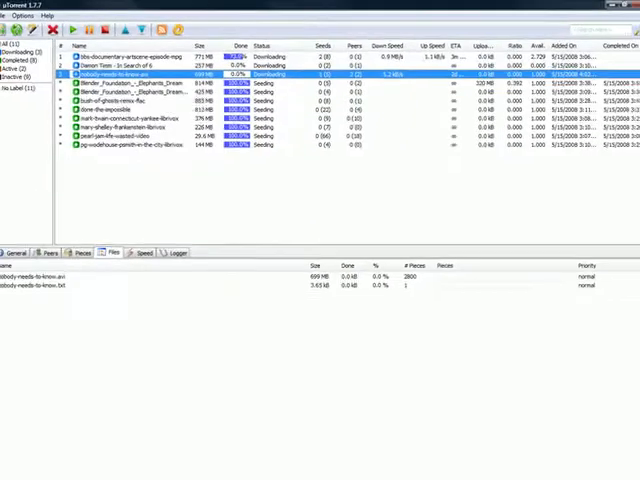
click(50, 222)
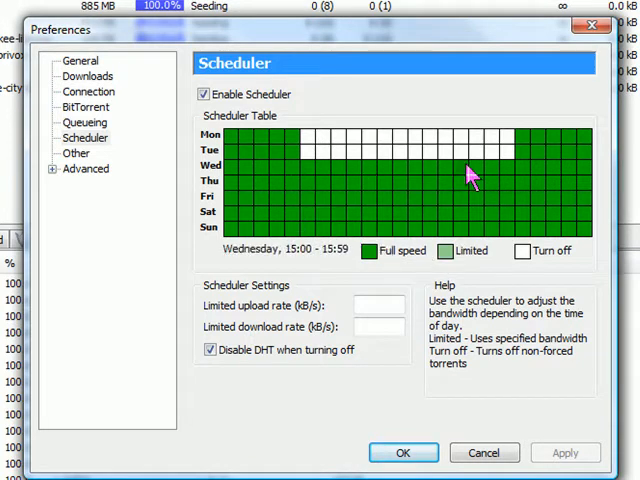
mouse_move(512, 178)
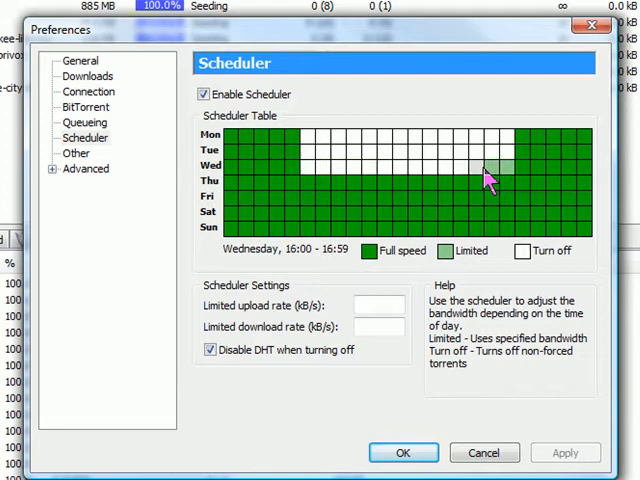
mouse_move(353, 197)
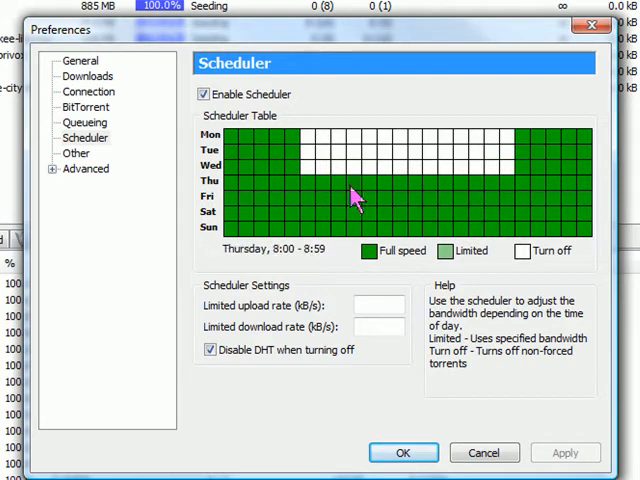
mouse_move(265, 178)
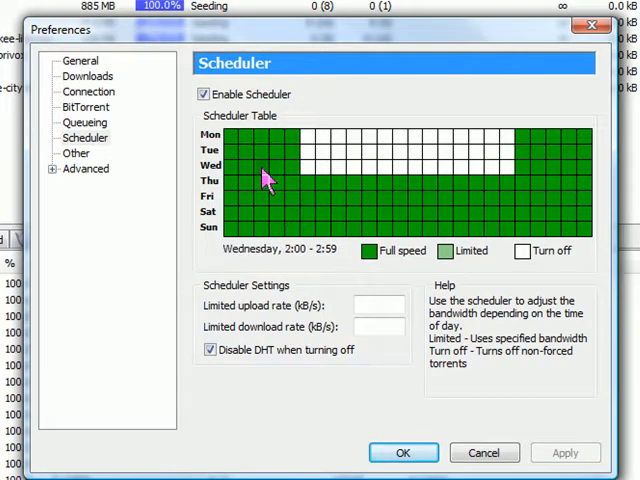
mouse_move(315, 175)
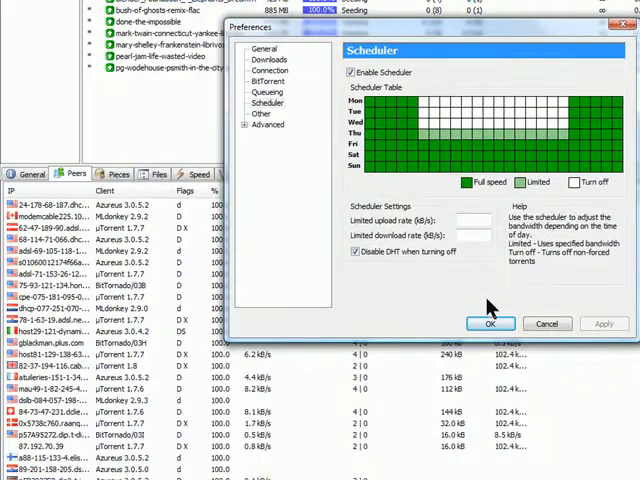
mouse_move(445, 152)
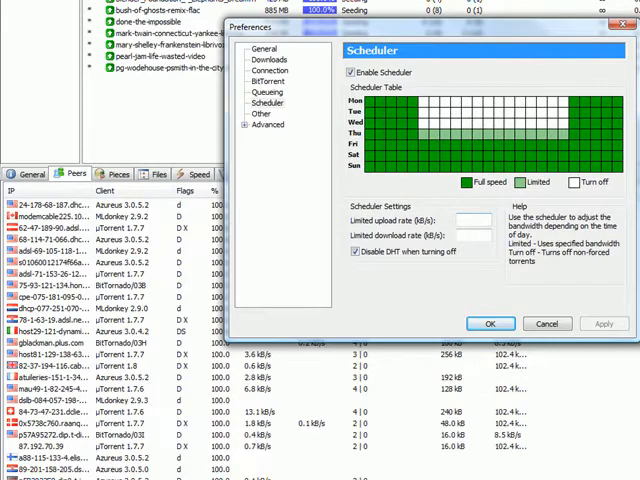
- Save the schedule with Wednesday daytime off and Thursday daytime limited, closing preferences
click(489, 323)
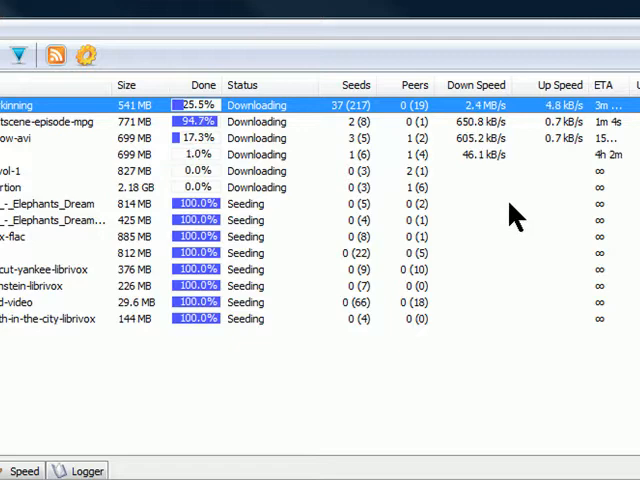
mouse_move(533, 318)
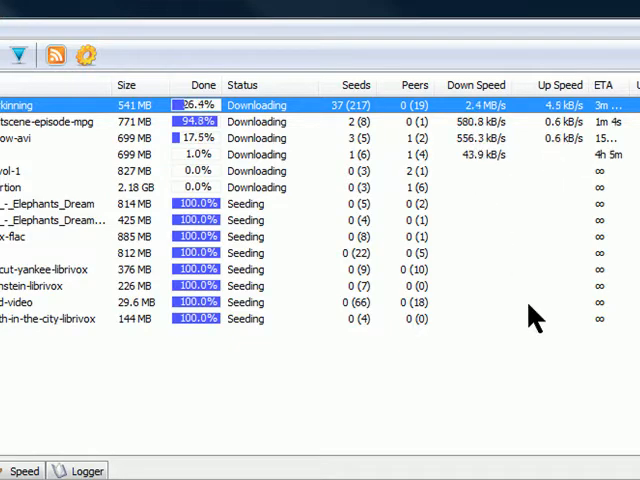
mouse_move(585, 415)
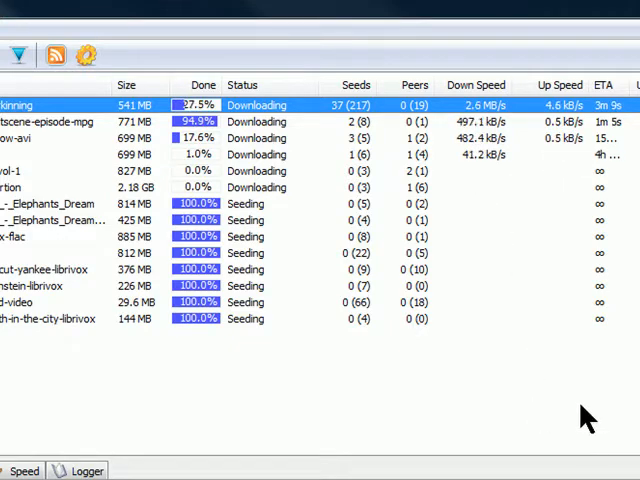
mouse_move(460, 188)
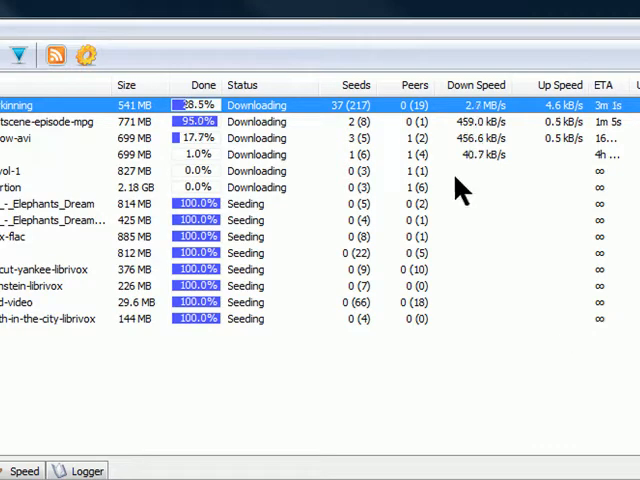
mouse_move(570, 280)
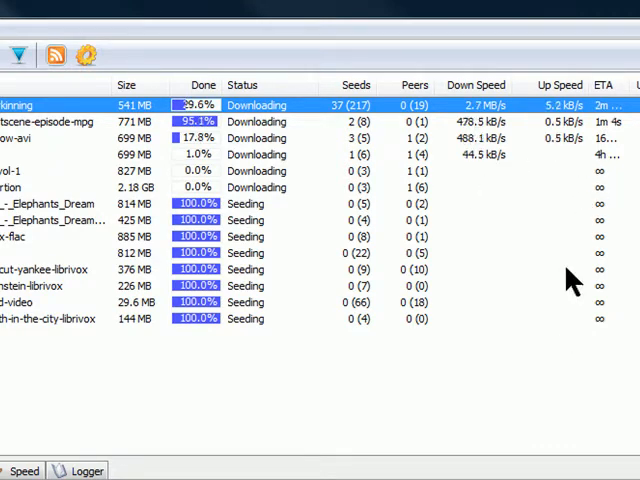